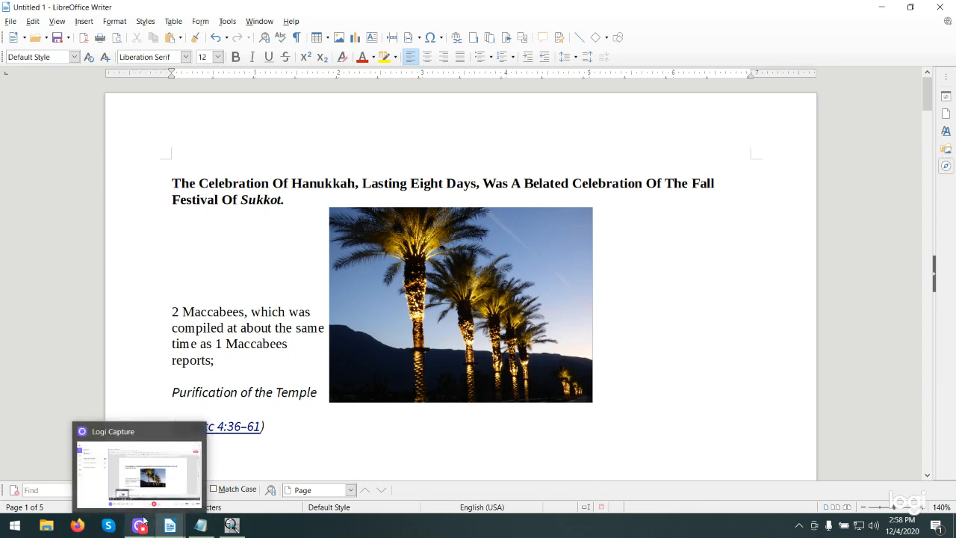
Scroll down through the document past the Job letter identification and code matrix screenshots.
click(172, 279)
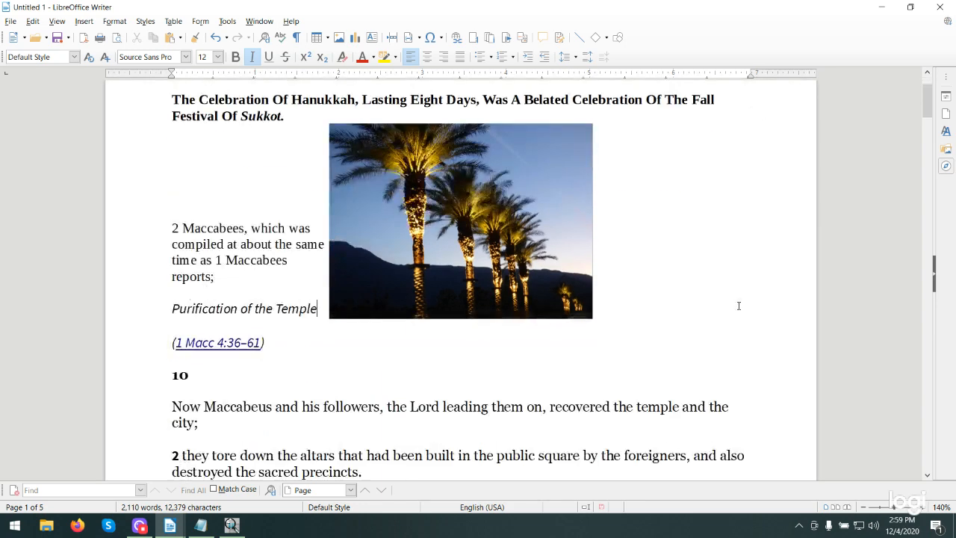
scroll(down, 3)
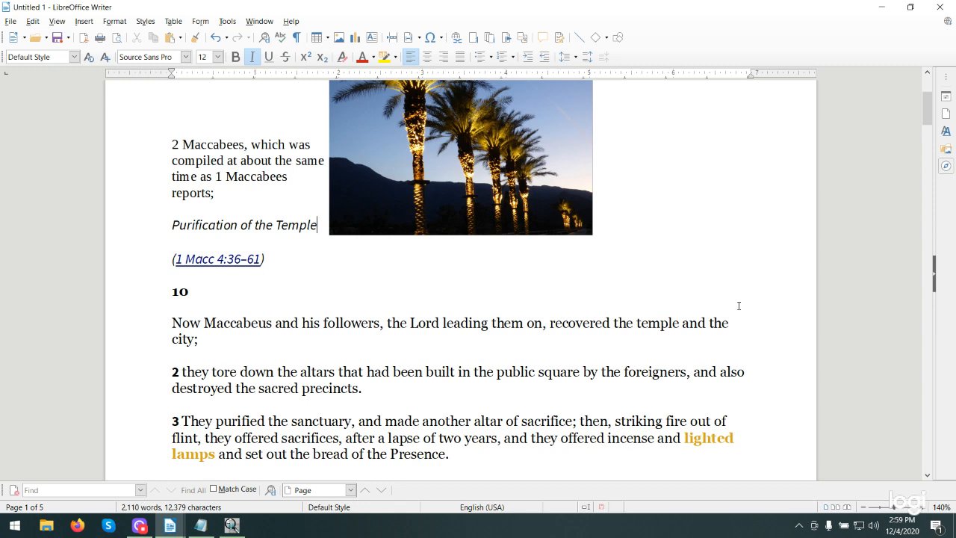
scroll(down, 3)
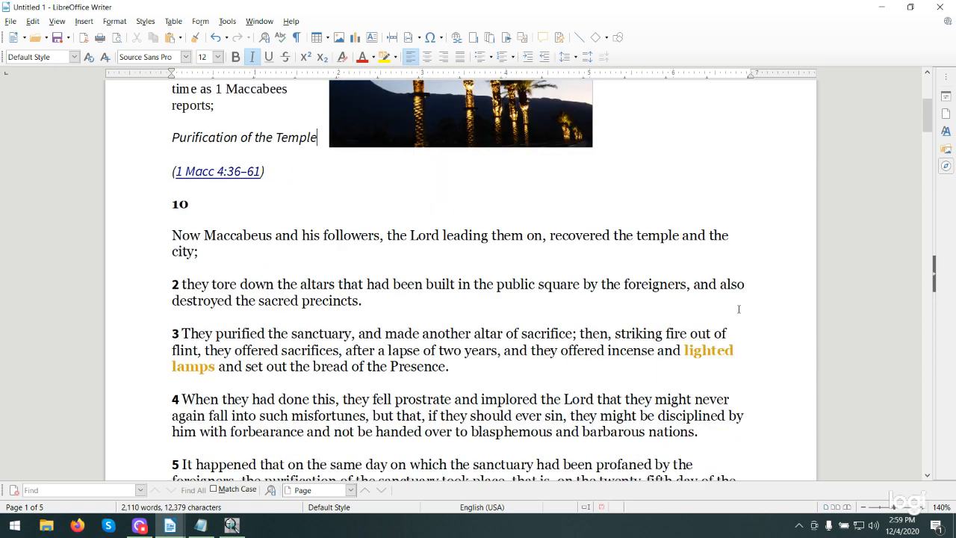
scroll(down, 3)
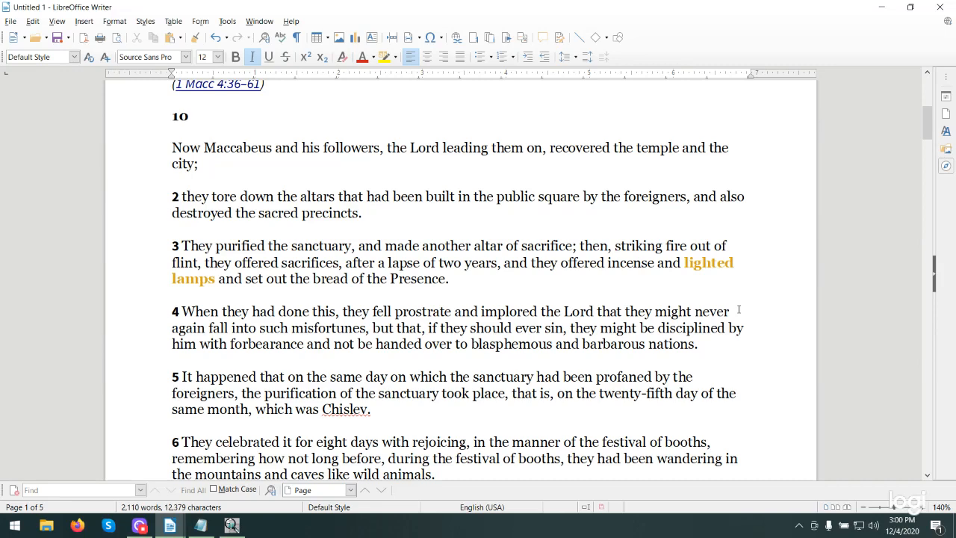
scroll(down, 3)
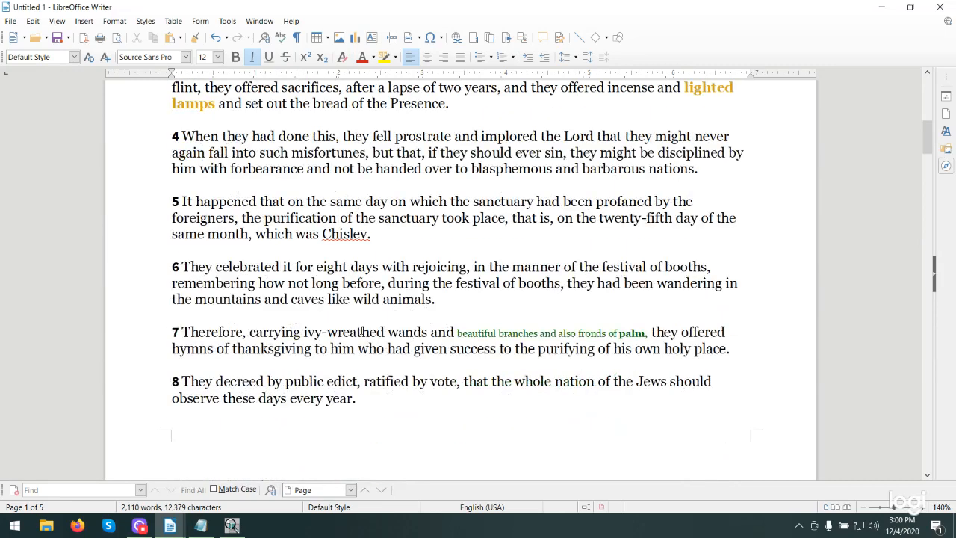
scroll(down, 3)
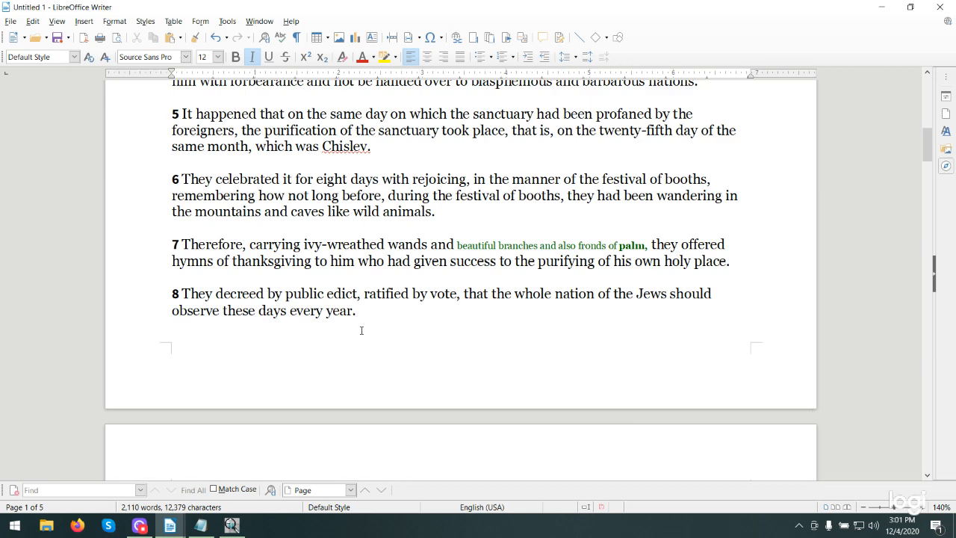
scroll(down, 3)
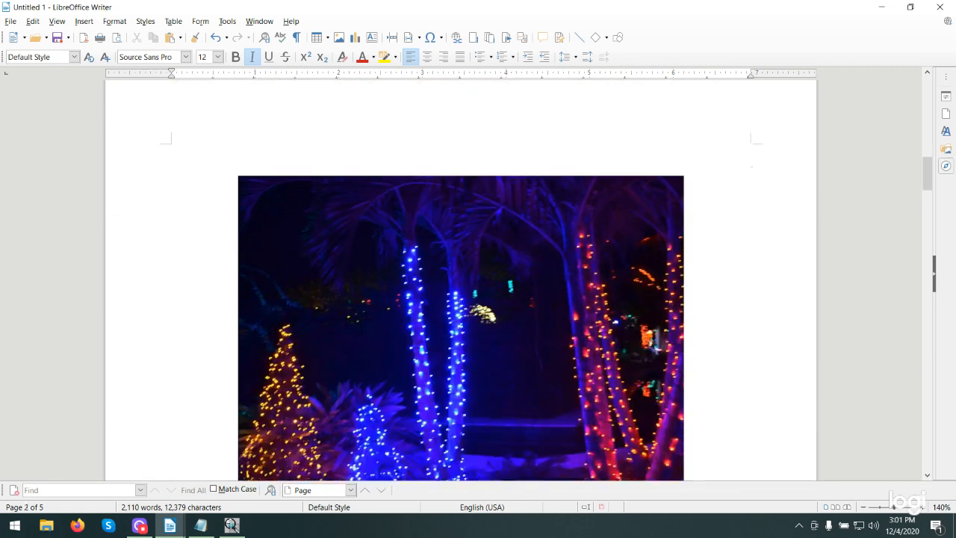
scroll(down, 3)
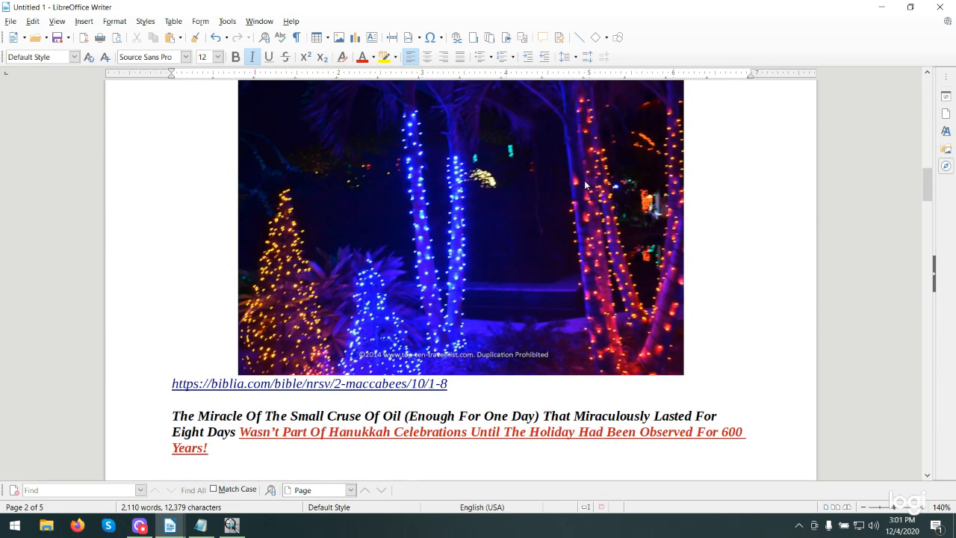
scroll(down, 3)
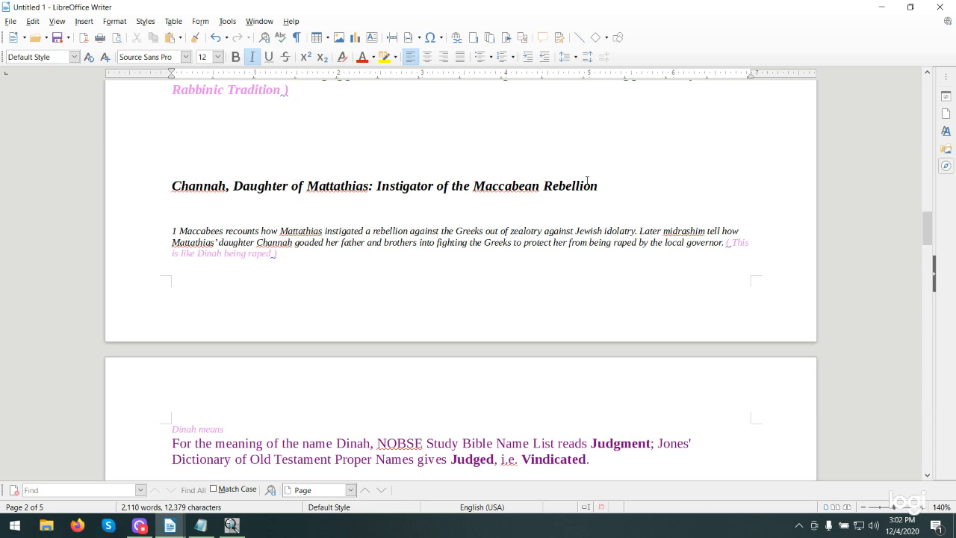
mouse_move(588, 185)
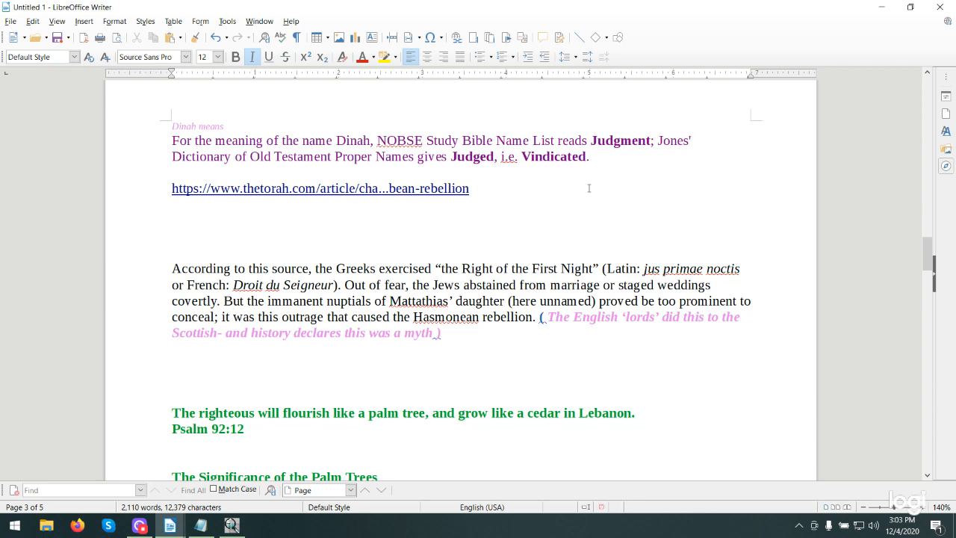
scroll(down, 3)
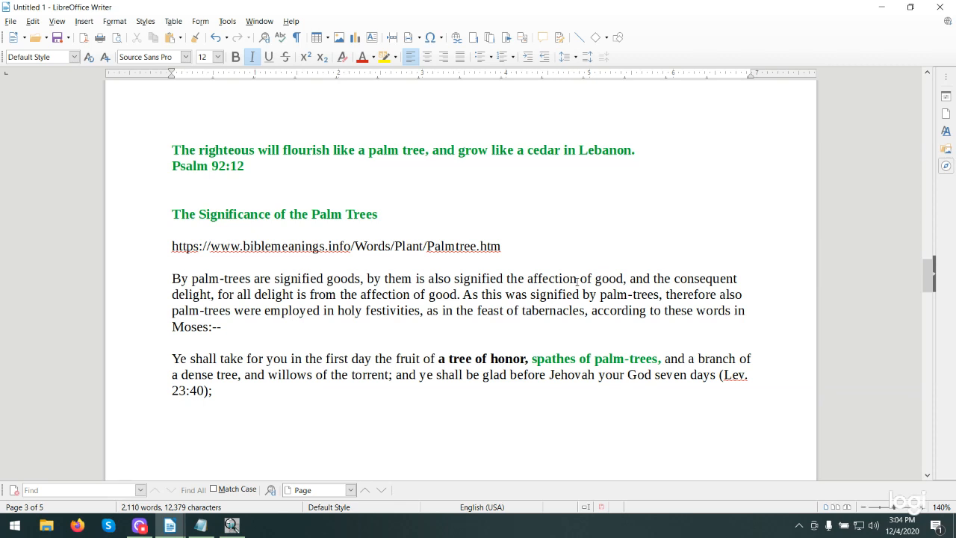
scroll(down, 3)
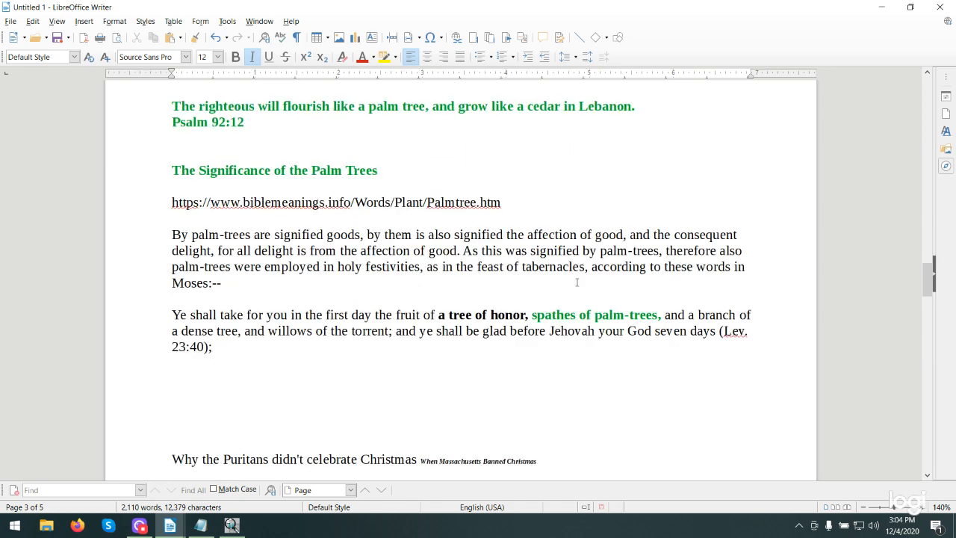
scroll(down, 3)
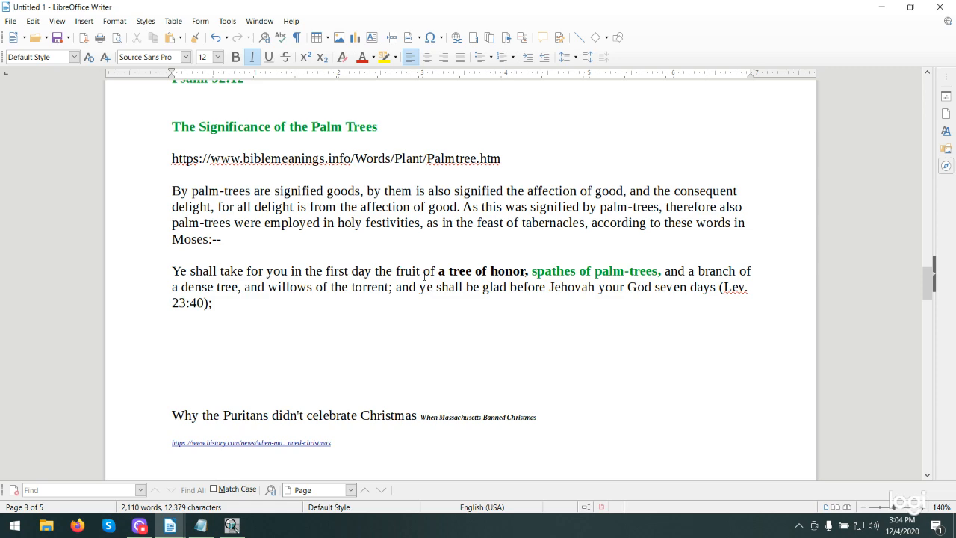
scroll(down, 3)
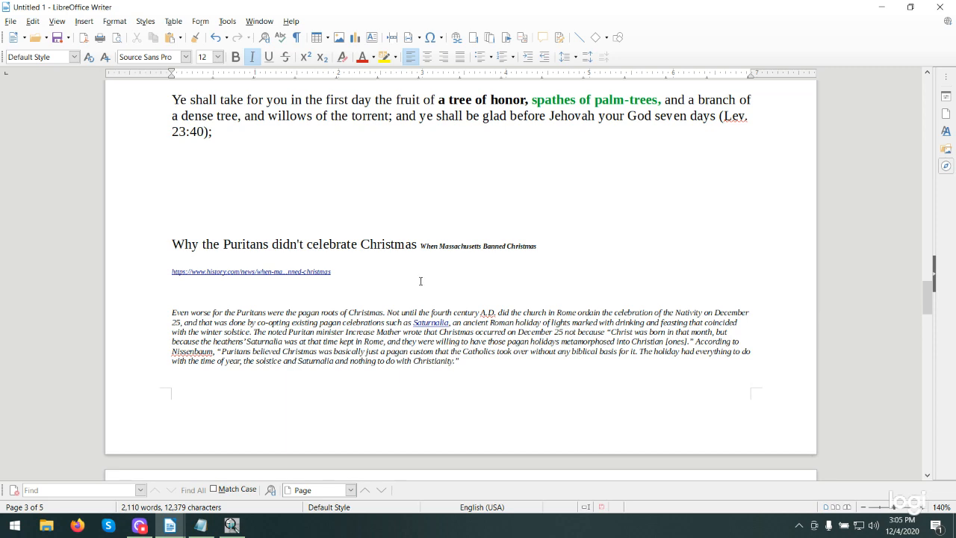
scroll(down, 3)
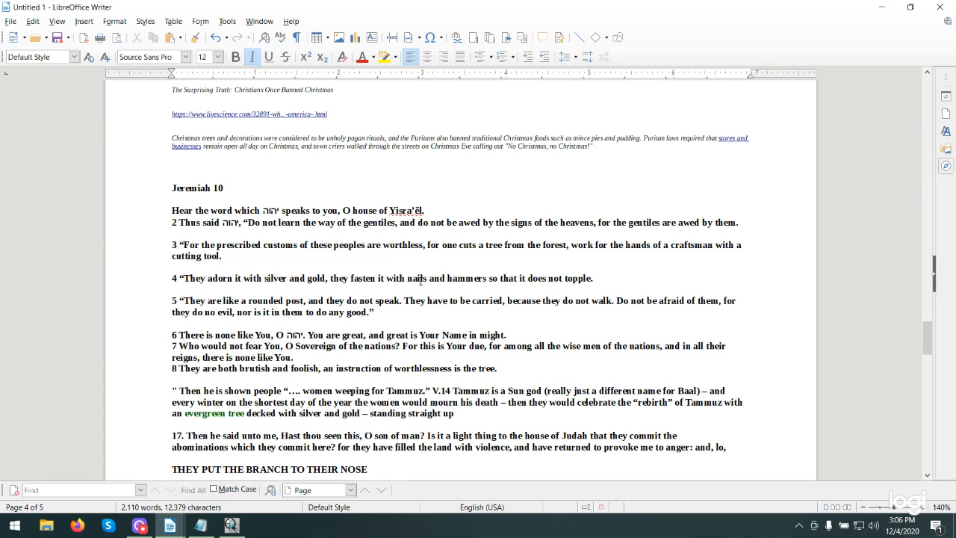
scroll(down, 3)
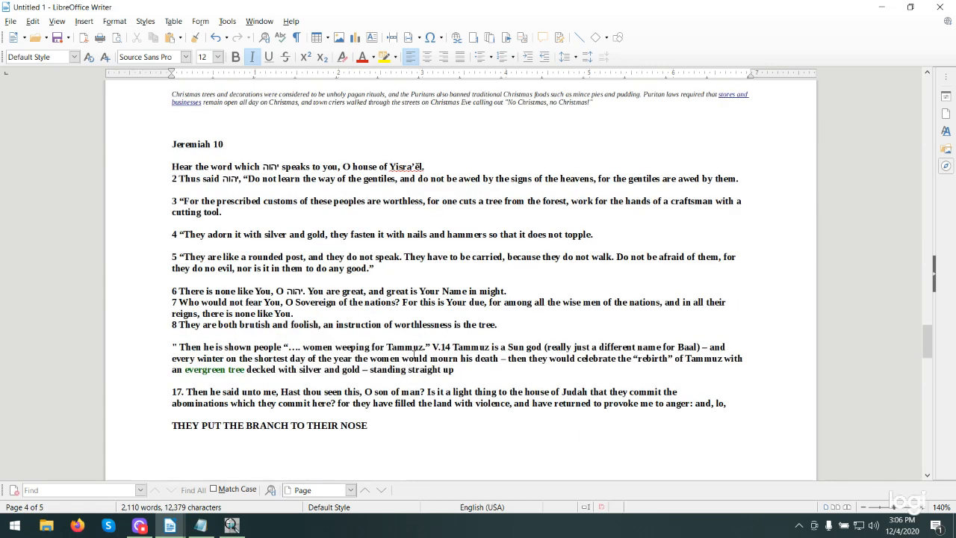
Select the word Baal, continue reading down, then bring the vaccine terms notes forward.
double_click(407, 347)
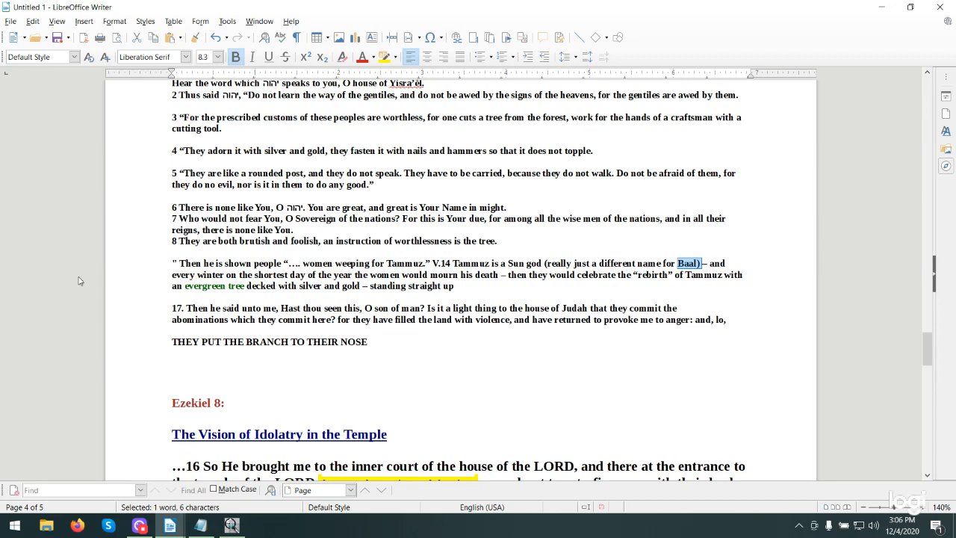
mouse_move(319, 279)
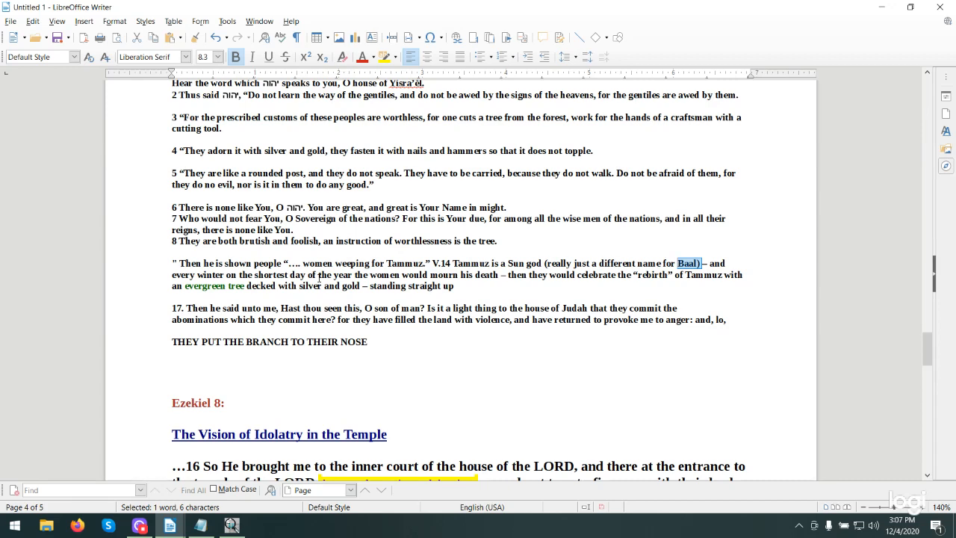
scroll(down, 3)
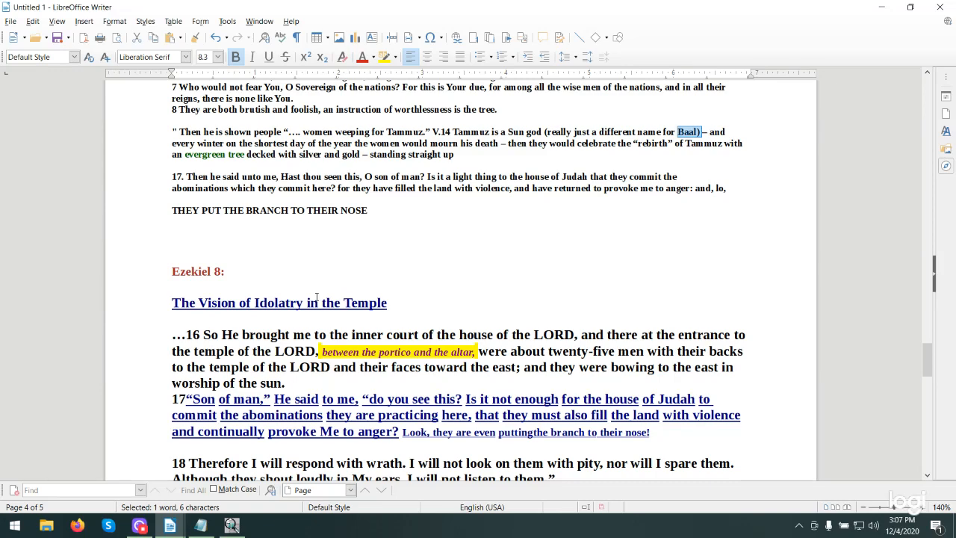
scroll(down, 3)
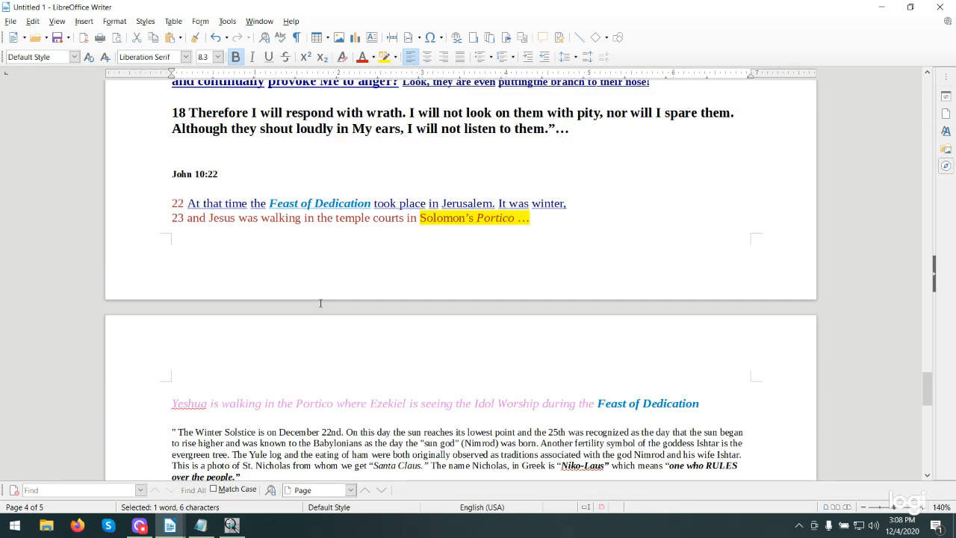
scroll(down, 3)
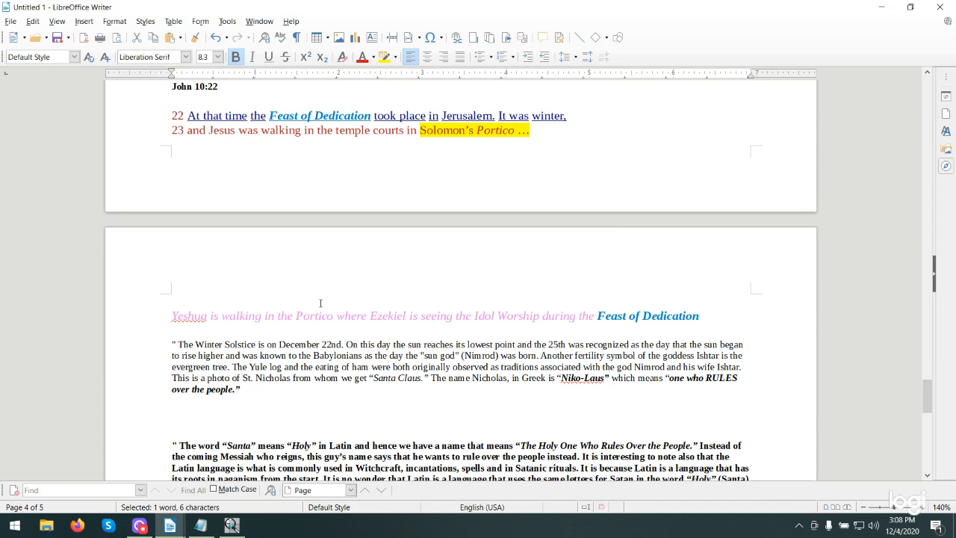
scroll(down, 3)
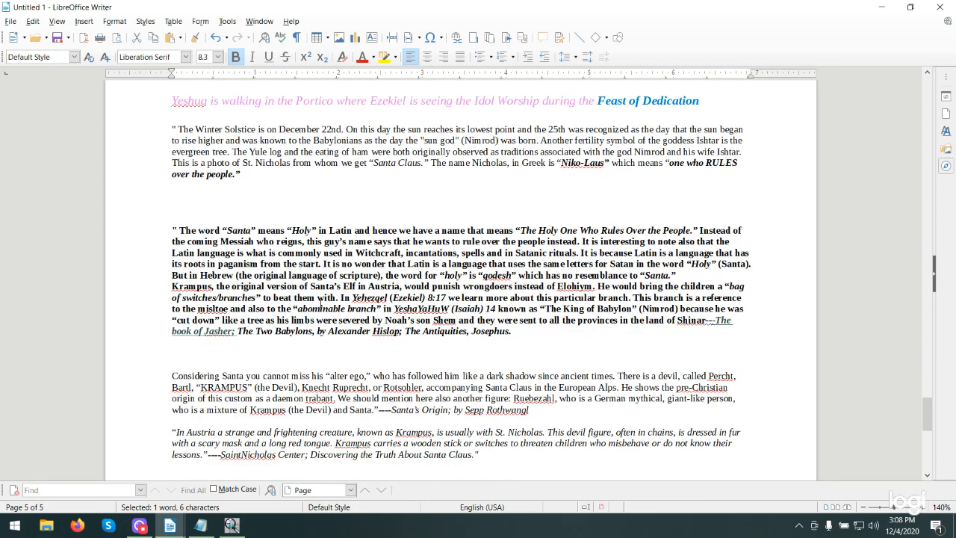
scroll(down, 3)
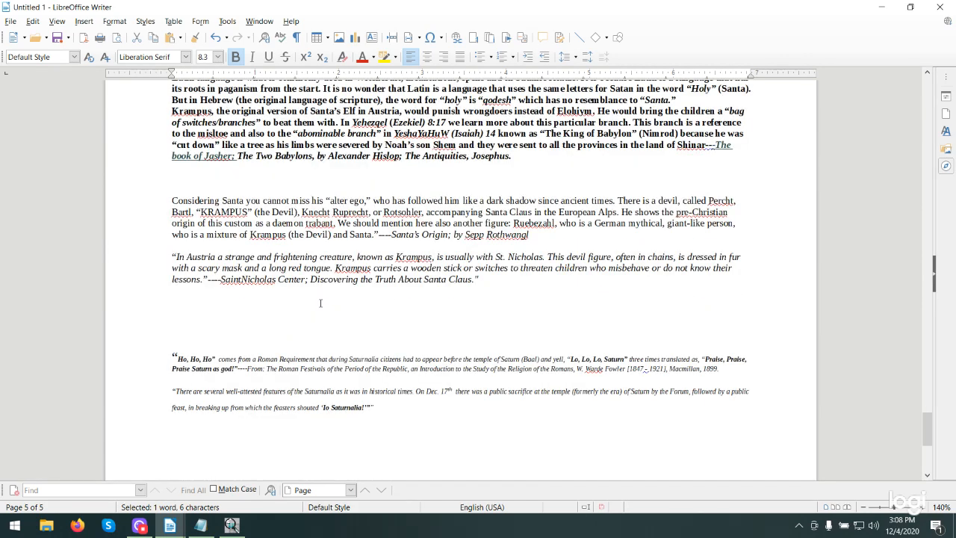
scroll(down, 3)
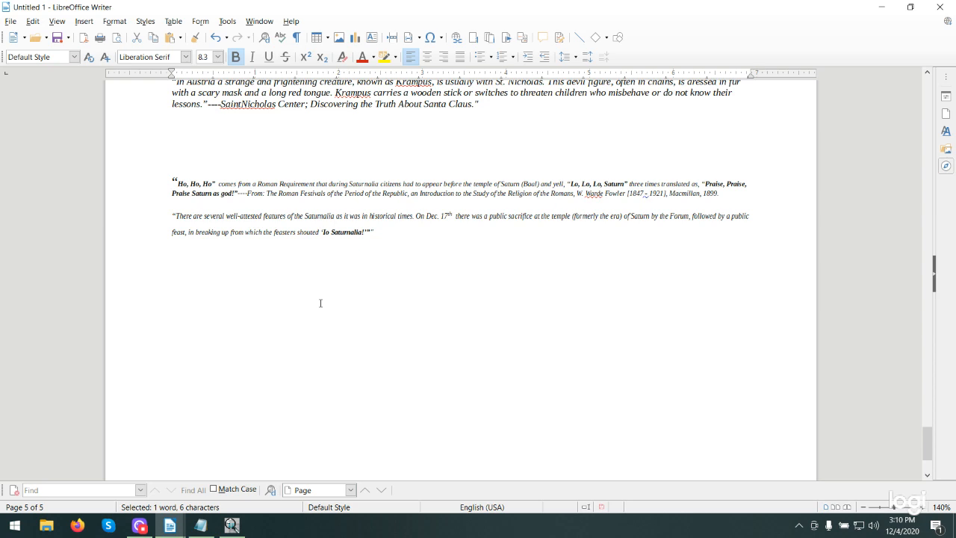
mouse_move(317, 374)
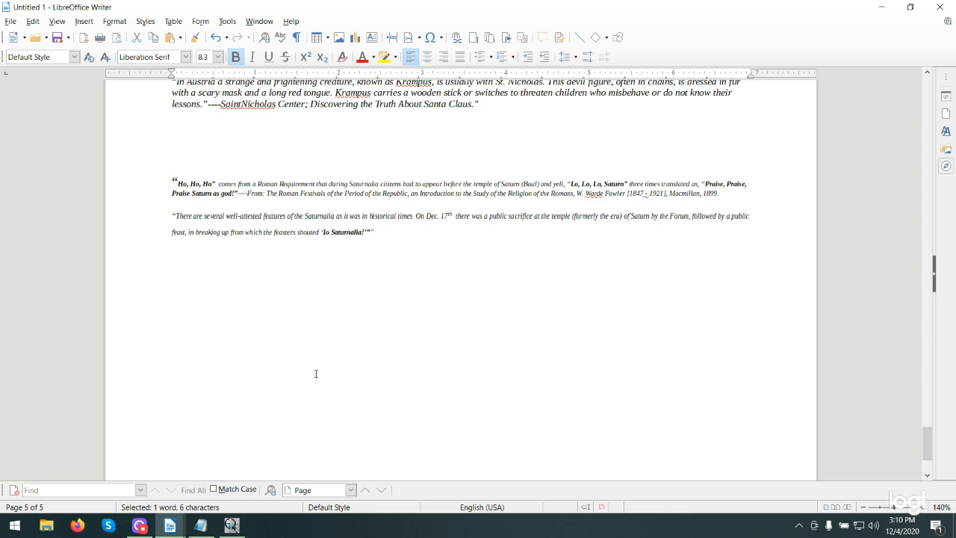
click(201, 526)
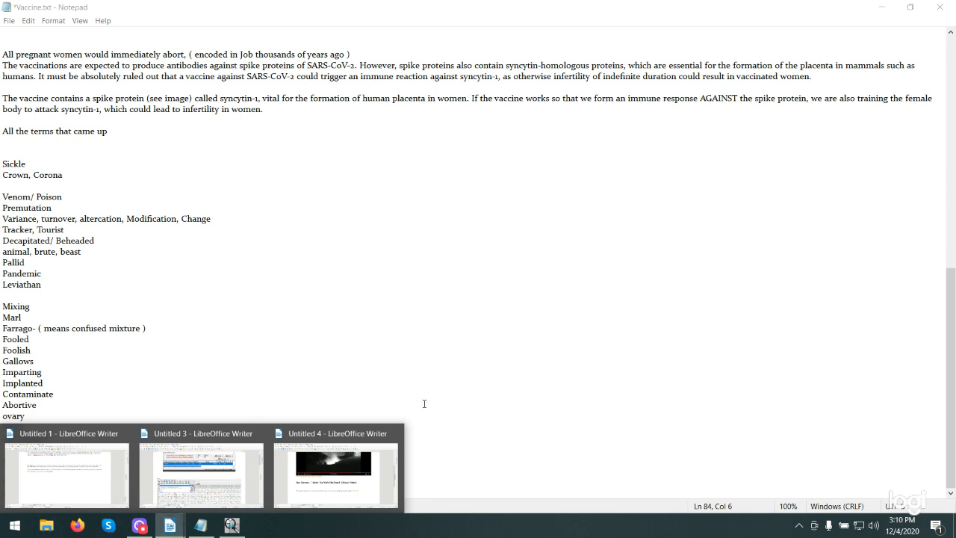
click(335, 475)
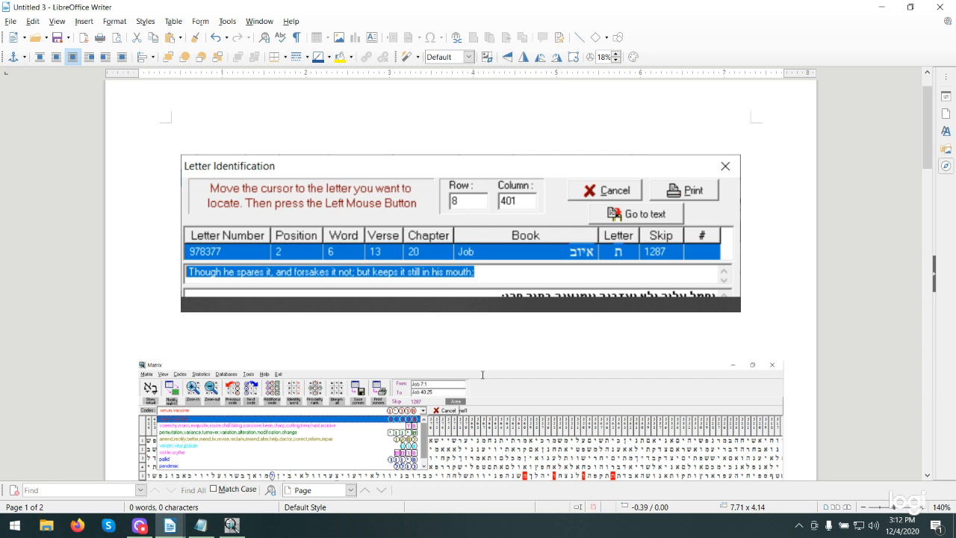
mouse_move(484, 402)
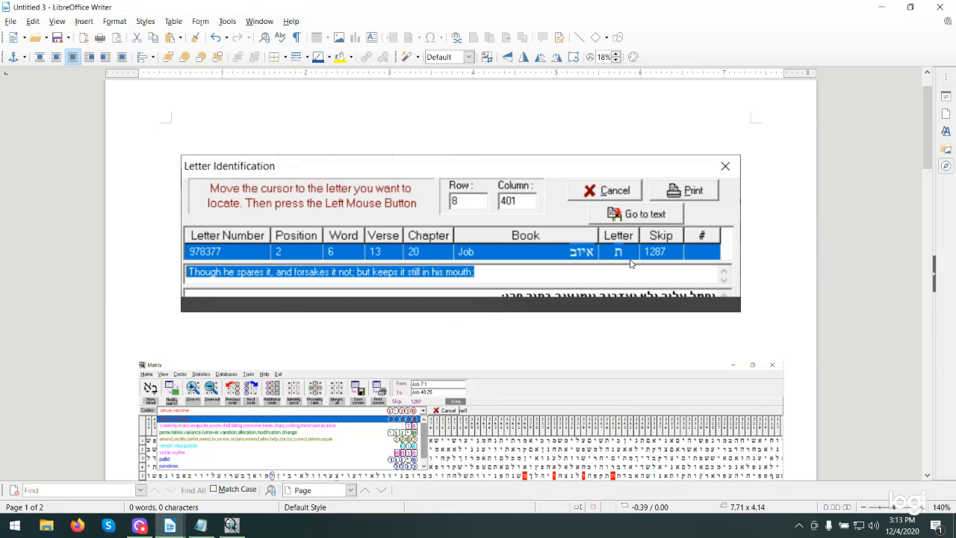
mouse_move(500, 385)
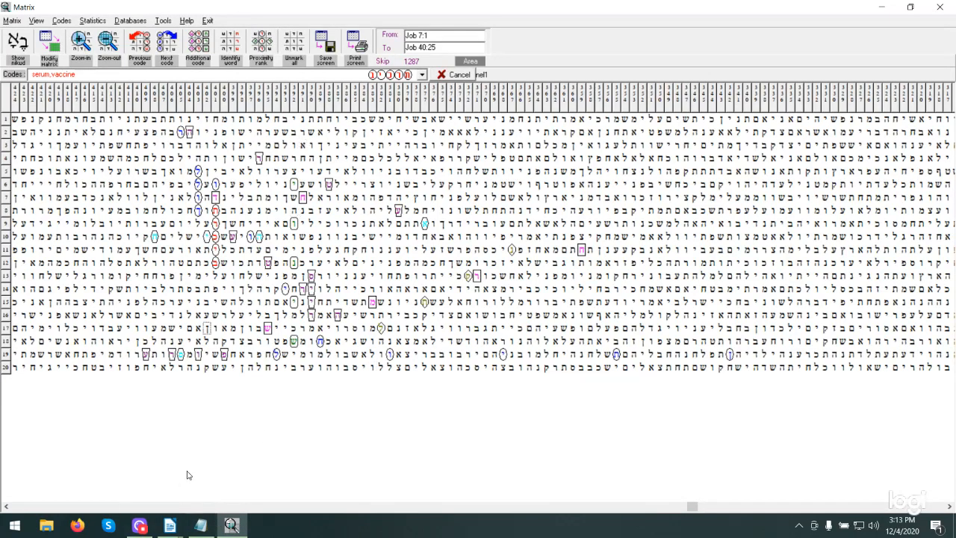
Switch to the Vaccine.txt notes and back to the Matrix code grid via the taskbar.
click(200, 526)
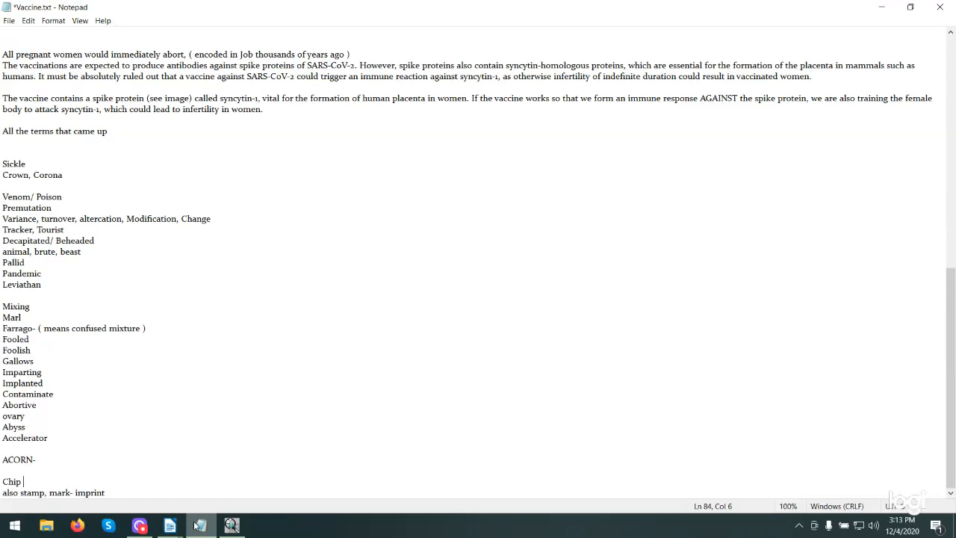
click(230, 526)
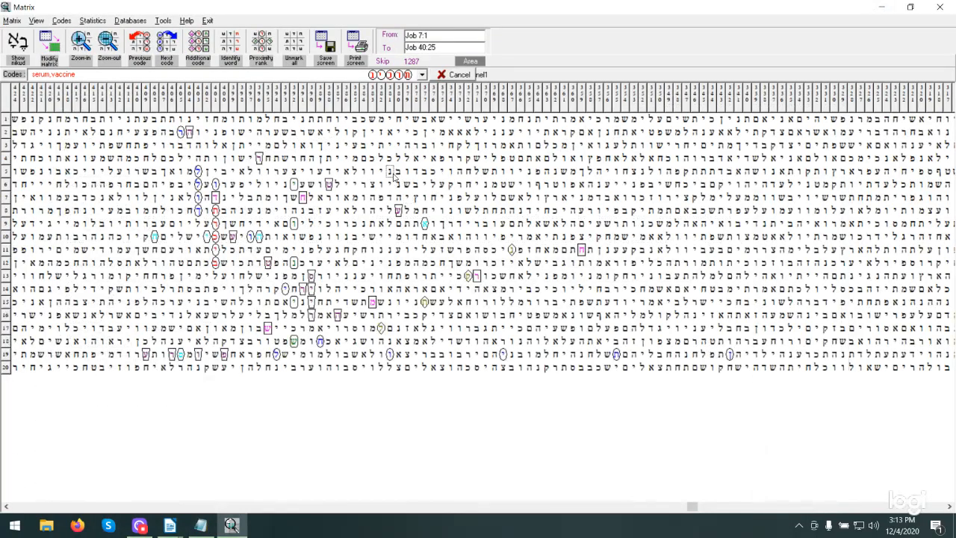
click(421, 75)
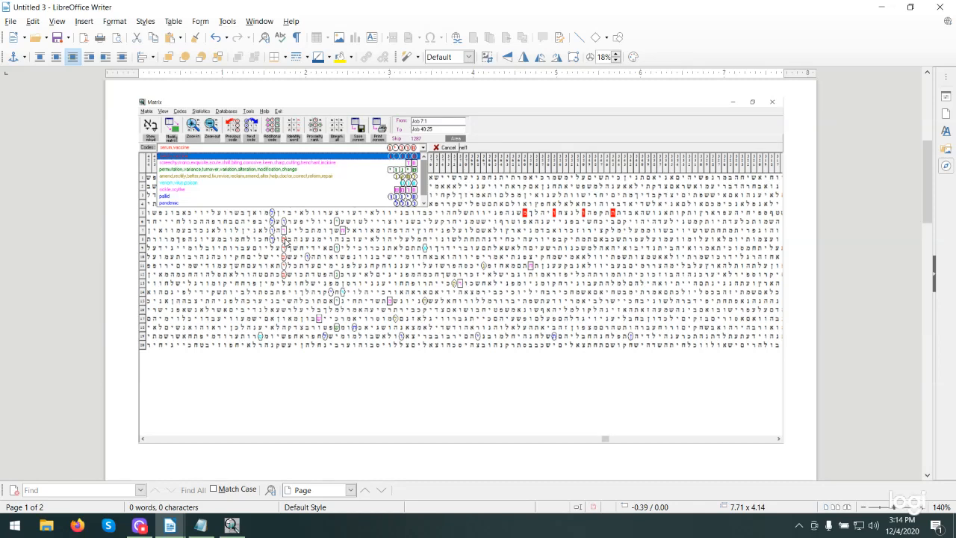
mouse_move(449, 335)
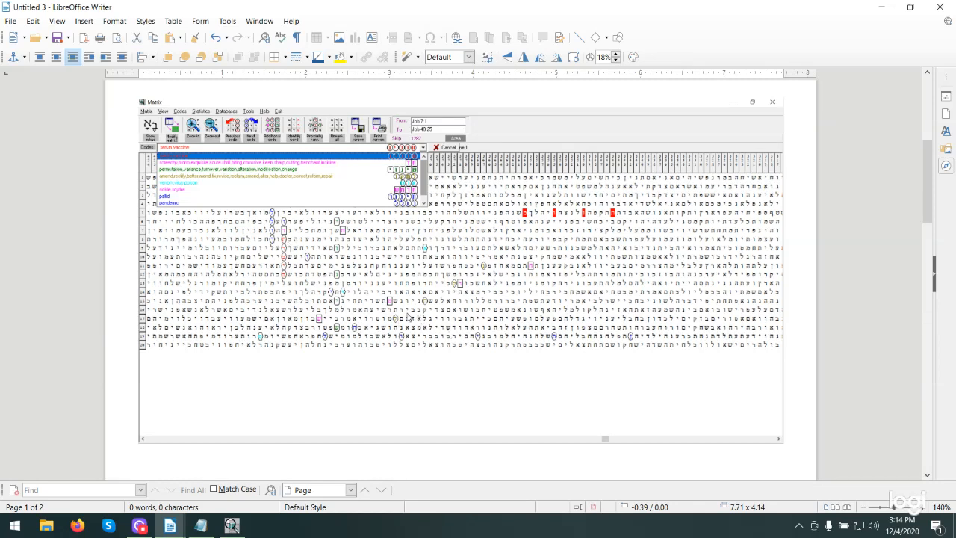
mouse_move(452, 290)
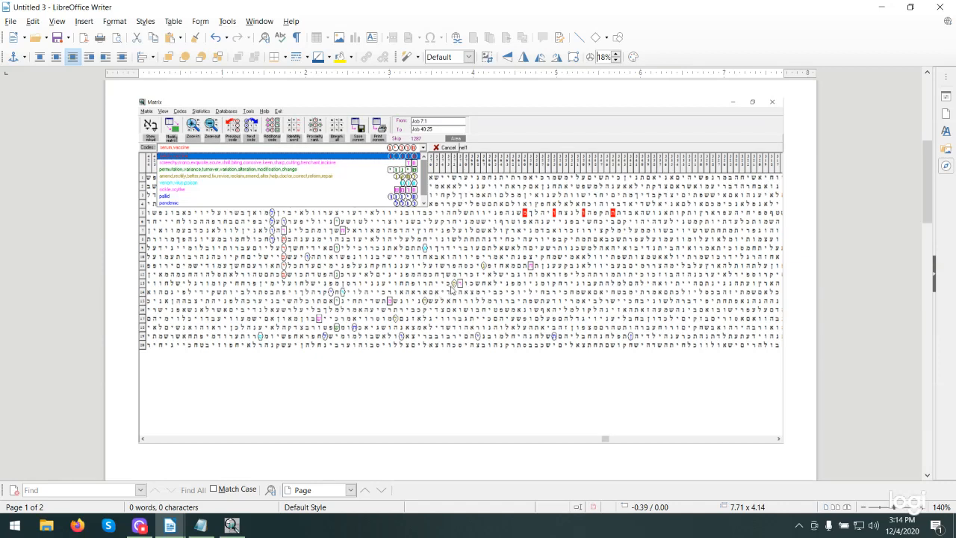
mouse_move(403, 317)
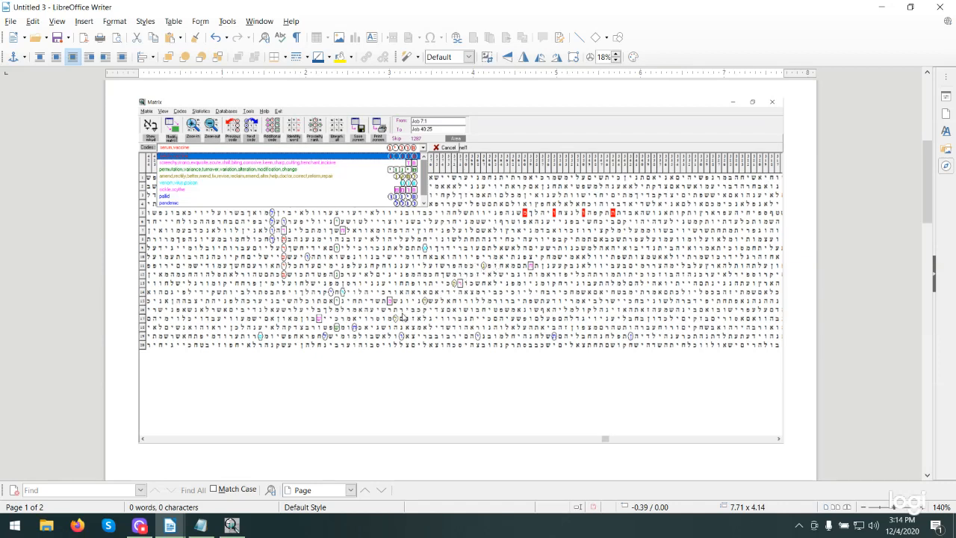
mouse_move(472, 273)
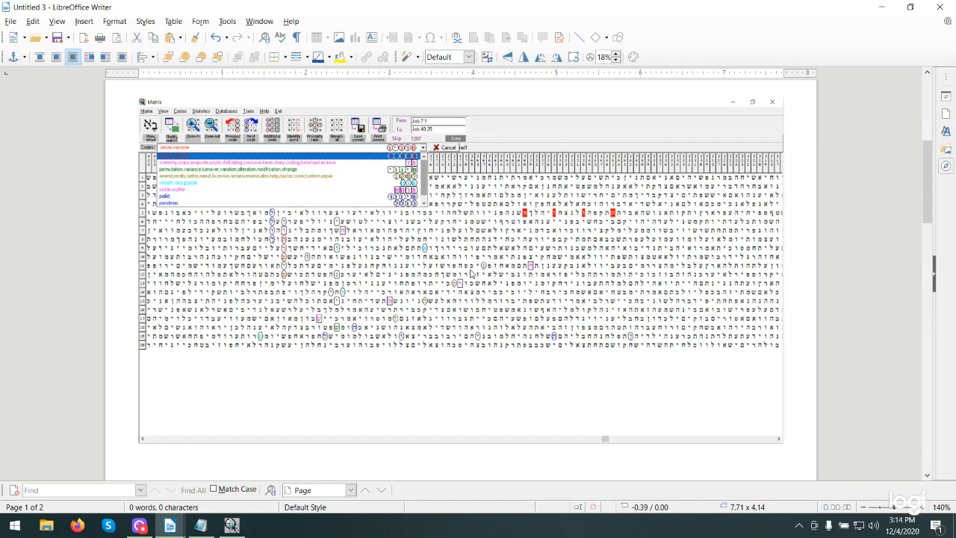
mouse_move(477, 271)
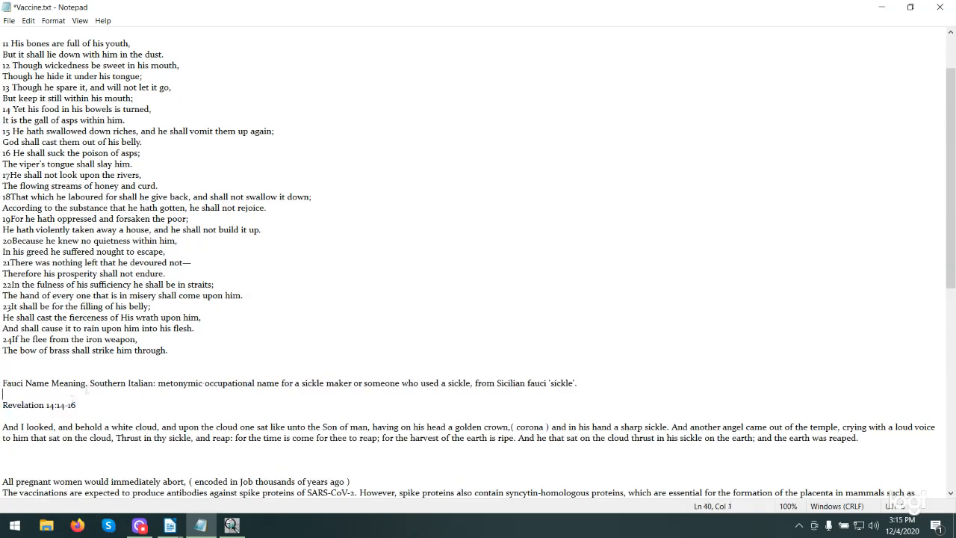
Select the sickle-maker meaning text following 'Fauci Name Meaning:' in Vaccine.txt.
drag(86, 382, 575, 383)
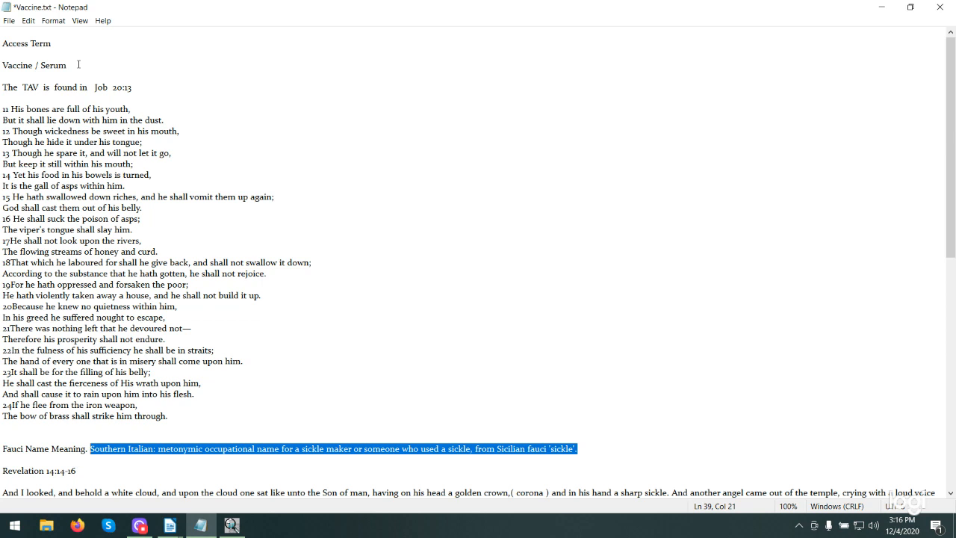
mouse_move(133, 57)
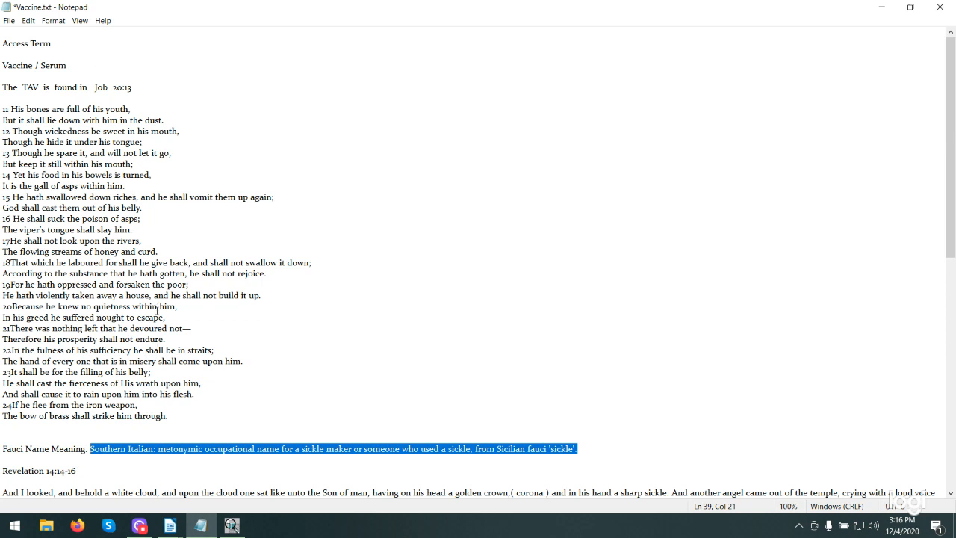
Scroll to the 'All the terms that came up' list, then return to the Matrix grid for Job.
scroll(down, 3)
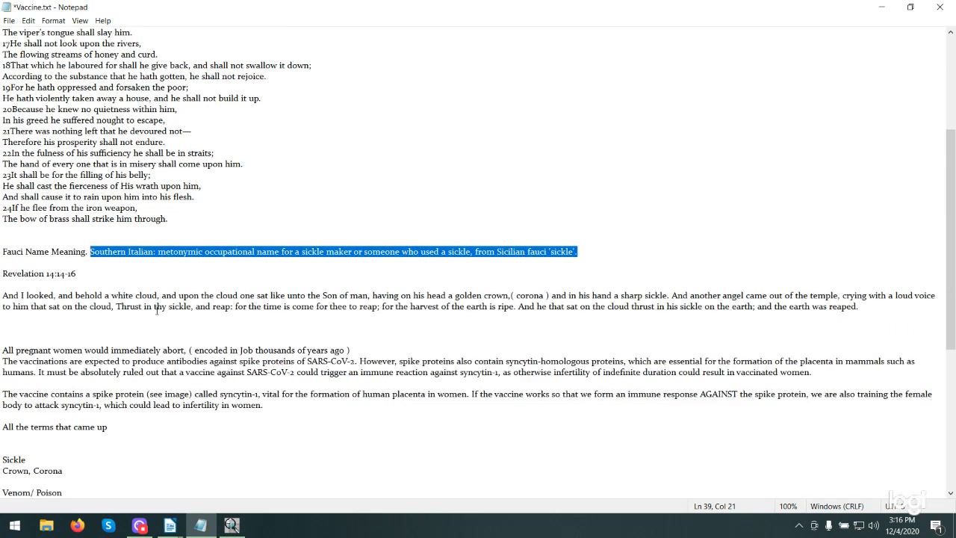
scroll(down, 3)
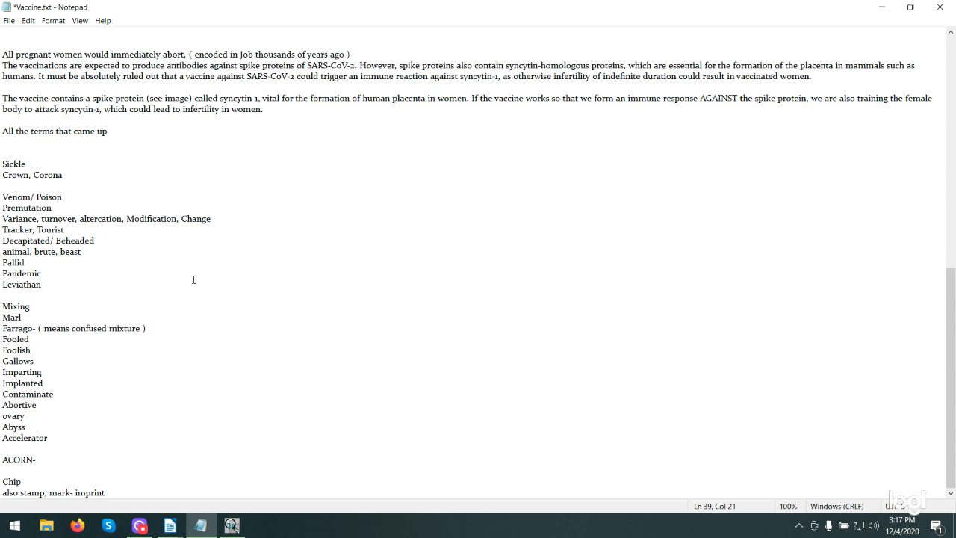
mouse_move(66, 475)
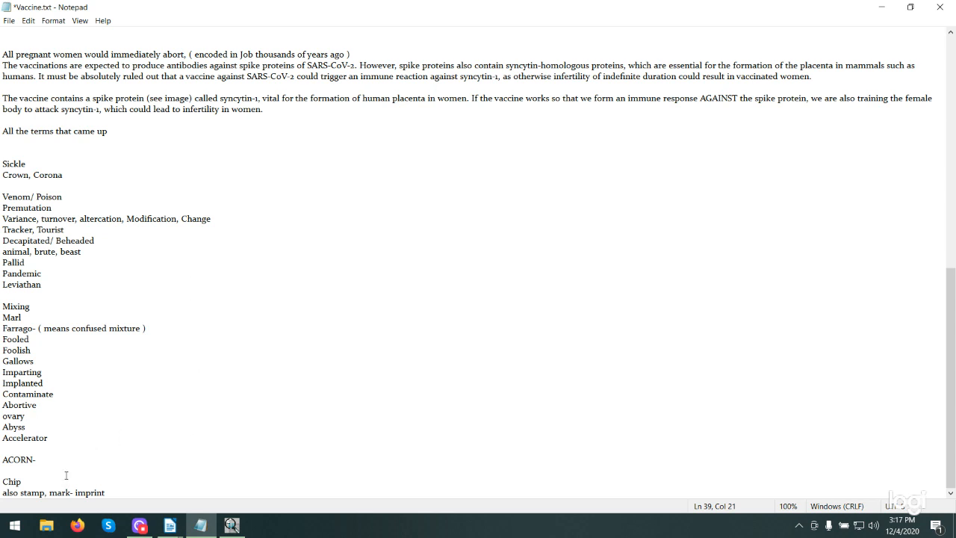
mouse_move(150, 491)
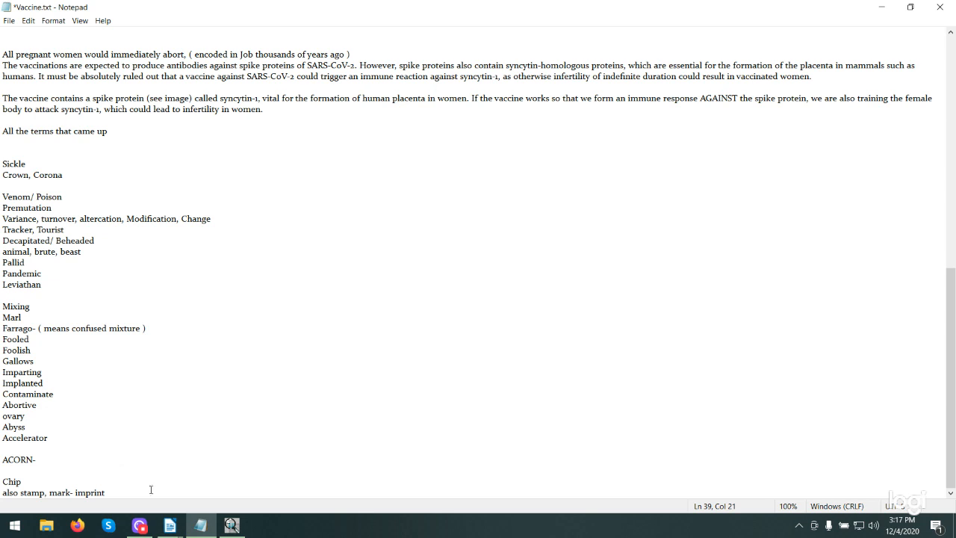
click(232, 526)
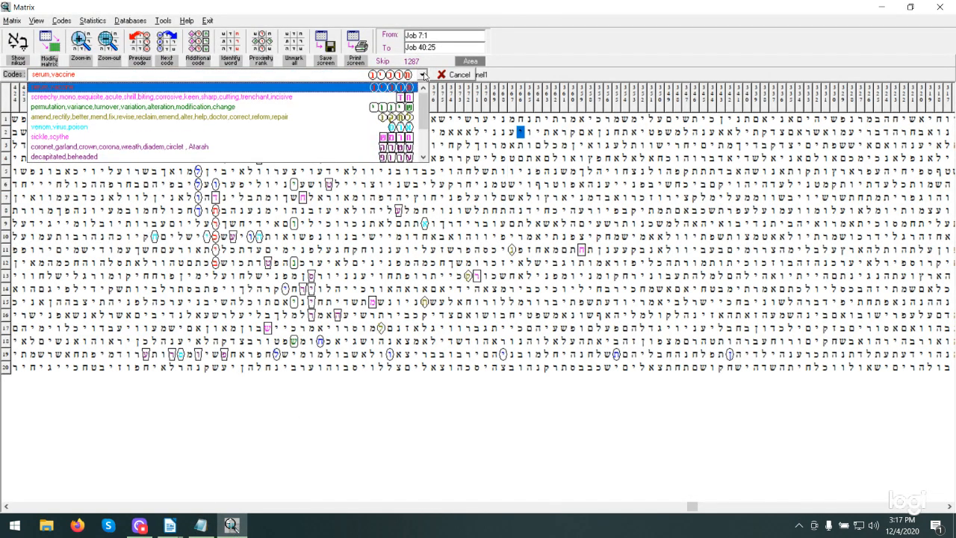
mouse_move(336, 96)
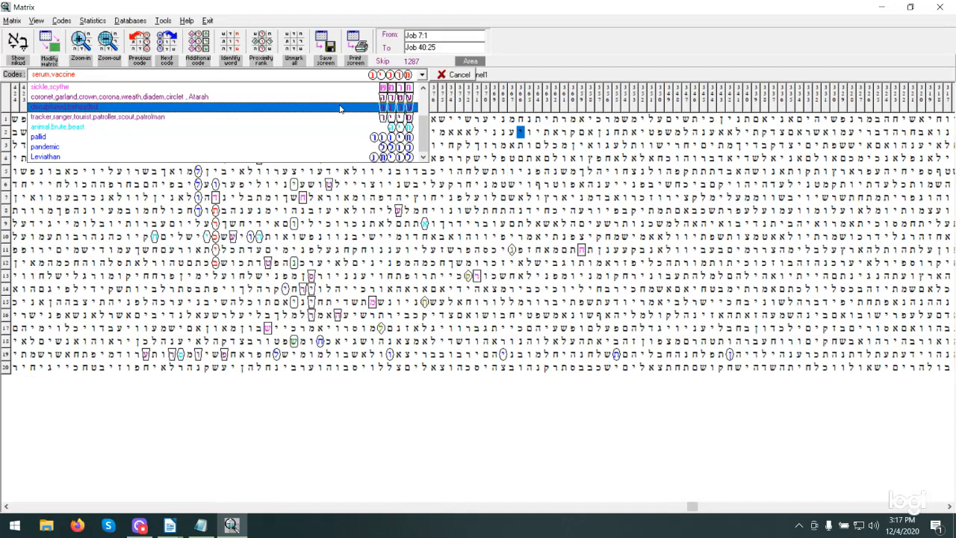
click(45, 157)
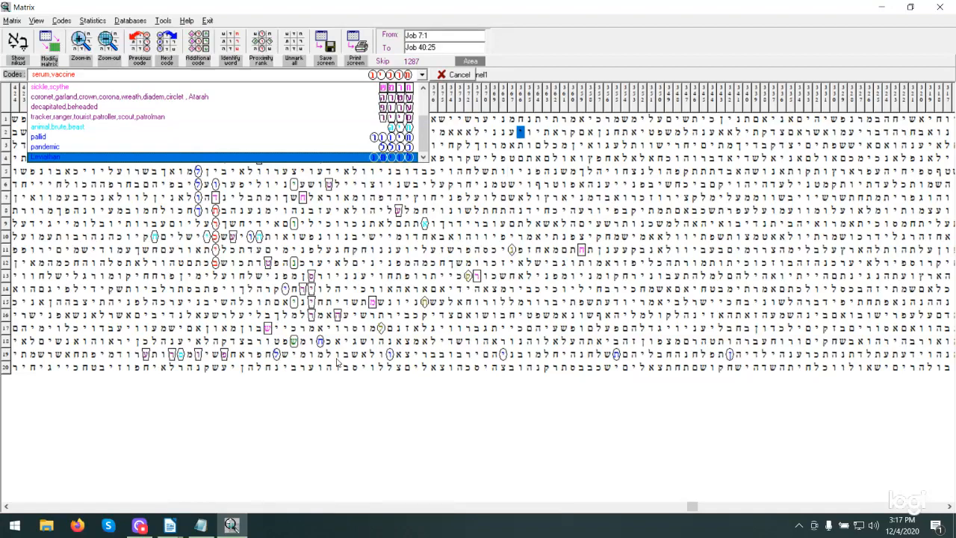
mouse_move(532, 356)
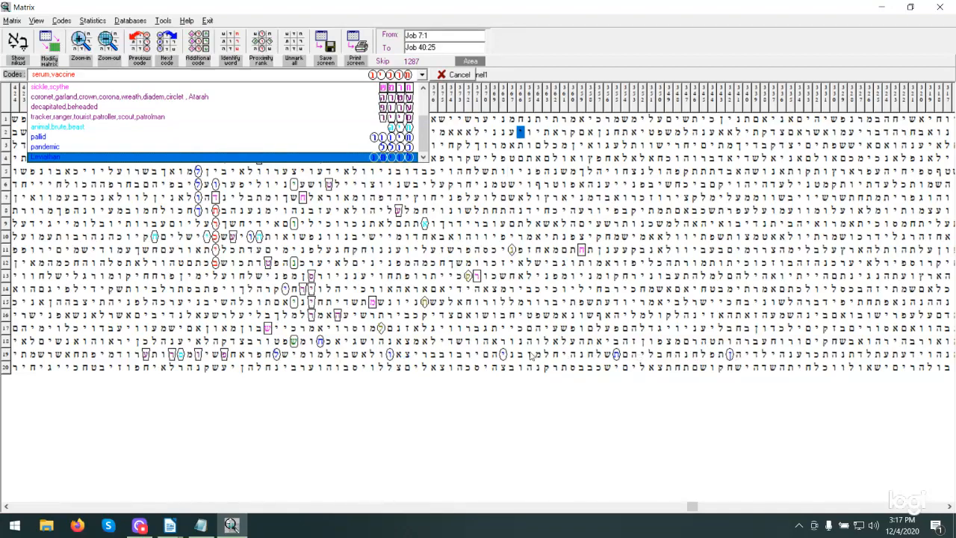
mouse_move(545, 359)
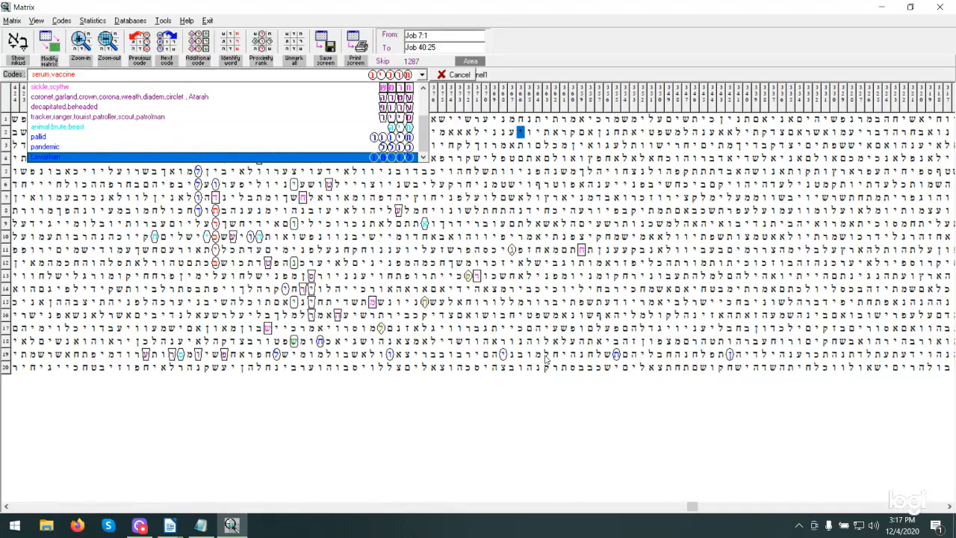
mouse_move(200, 217)
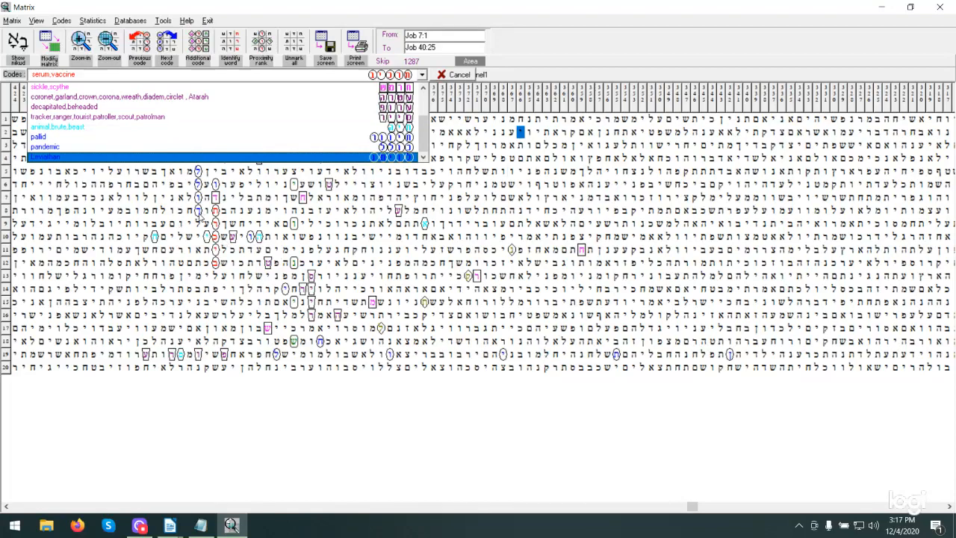
mouse_move(200, 216)
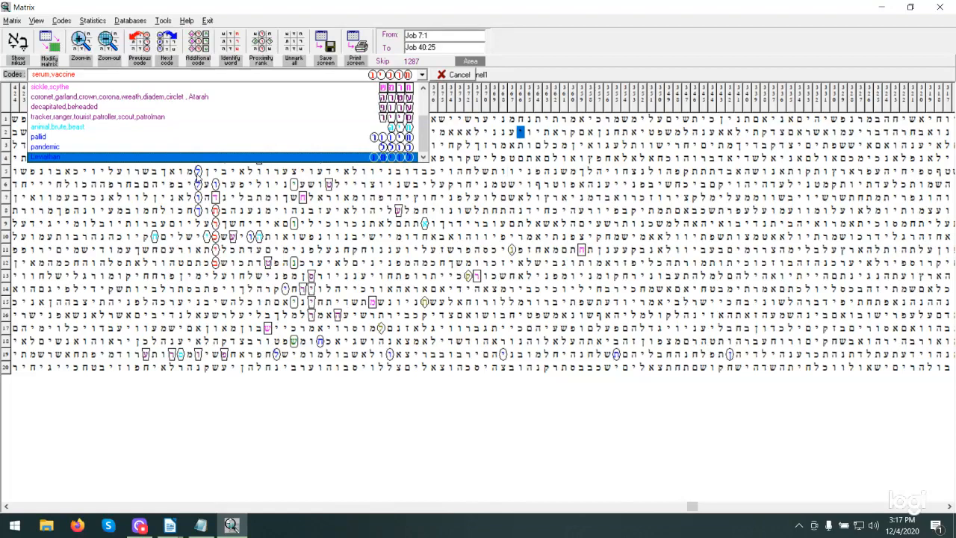
mouse_move(201, 175)
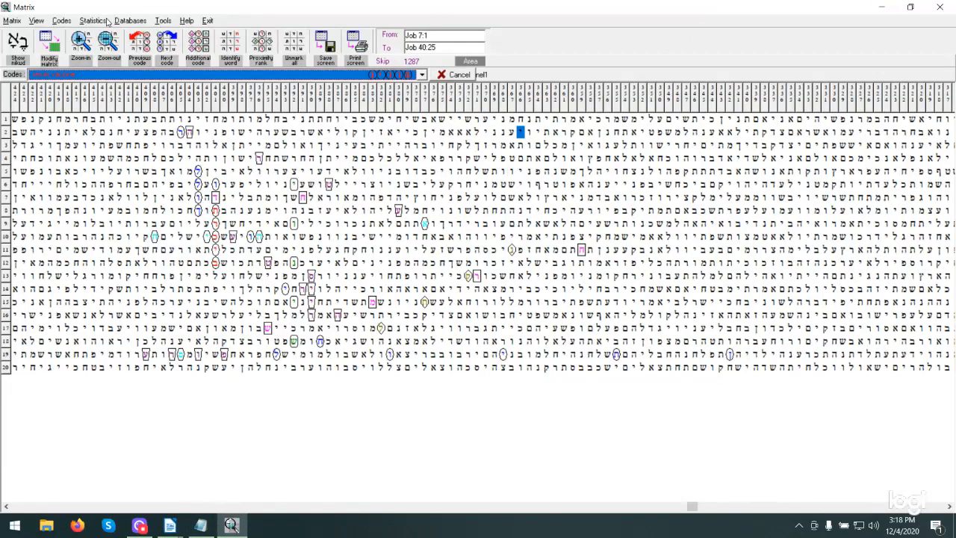
click(163, 21)
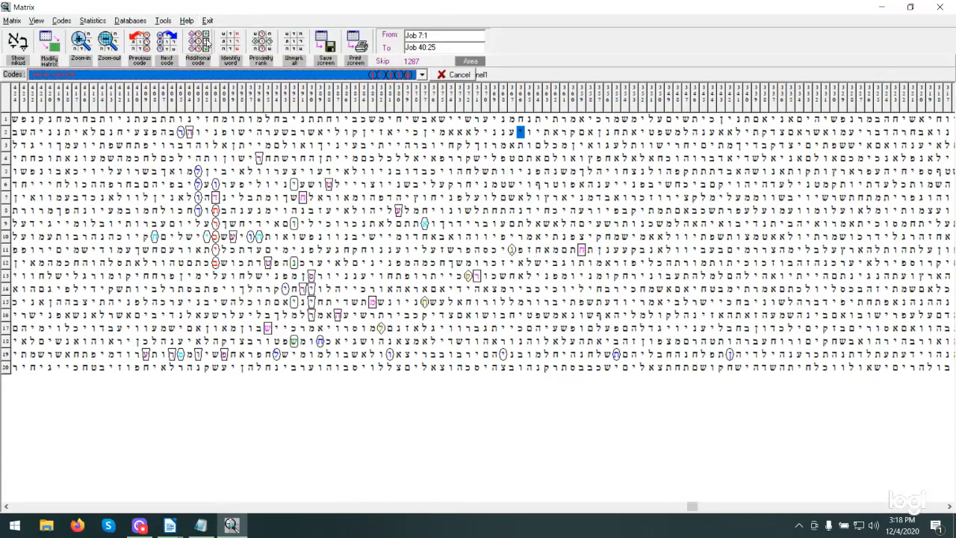
Search the visible matrix for additional codes and show the resulting screenshot in Writer.
click(197, 47)
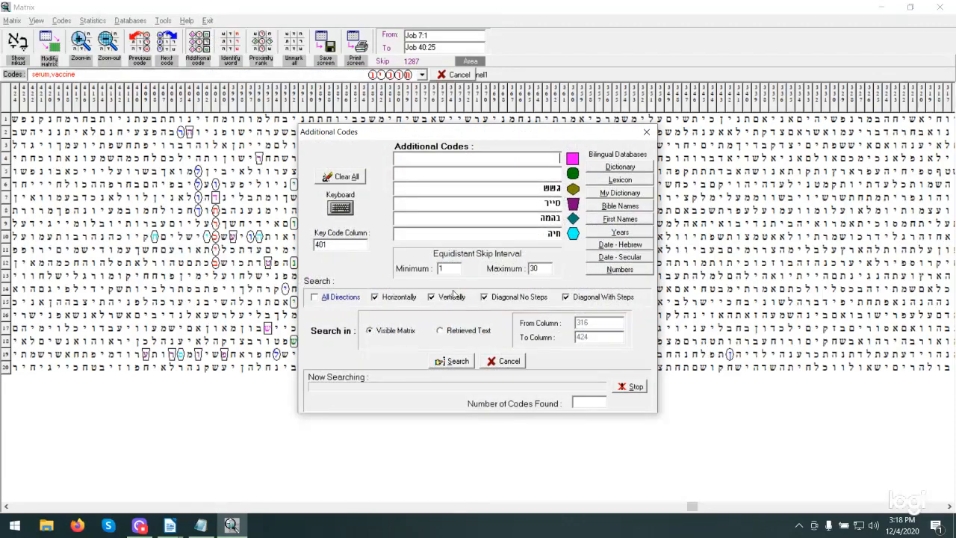
mouse_move(466, 344)
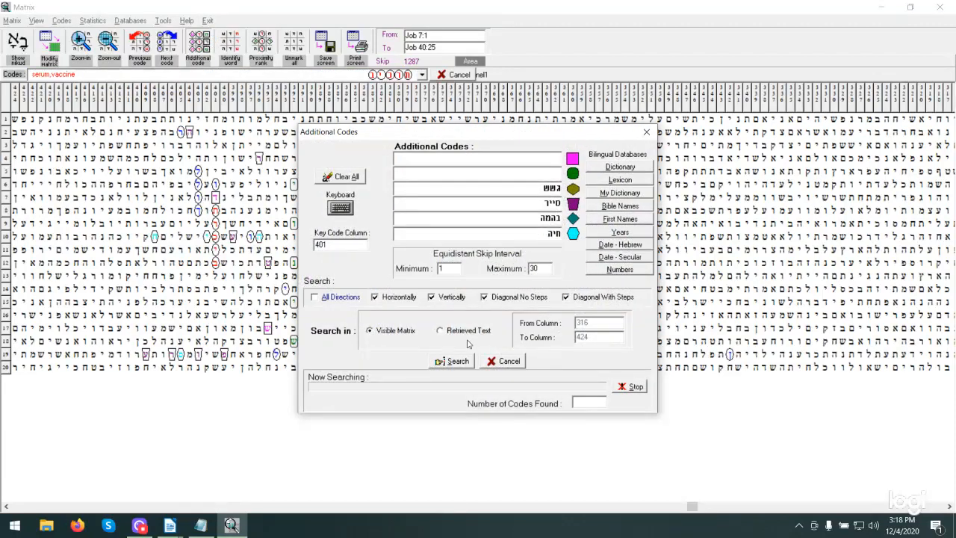
click(458, 360)
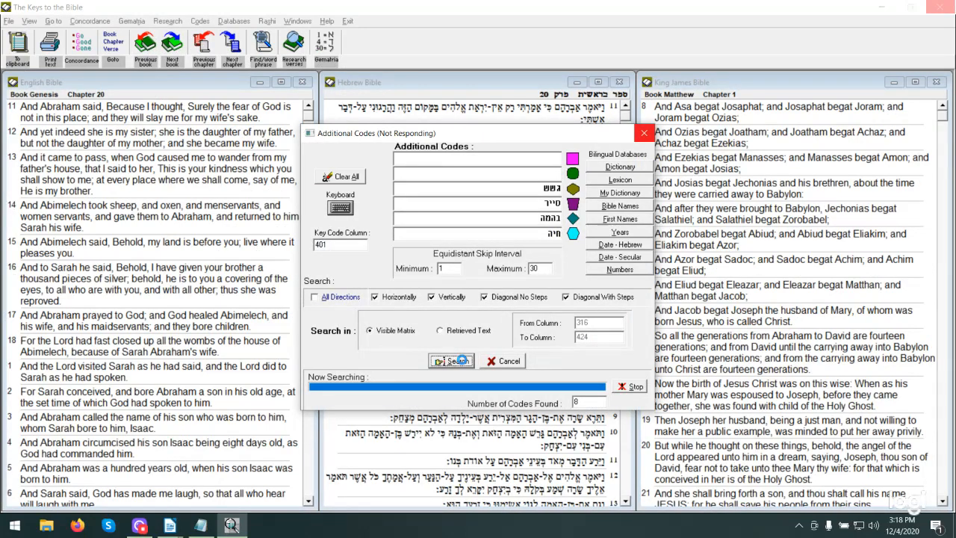
click(644, 133)
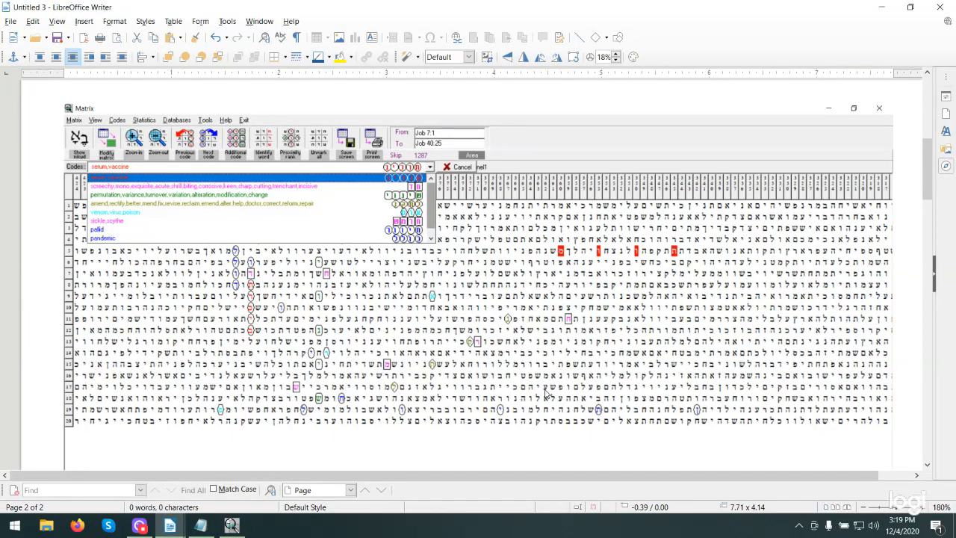
mouse_move(427, 330)
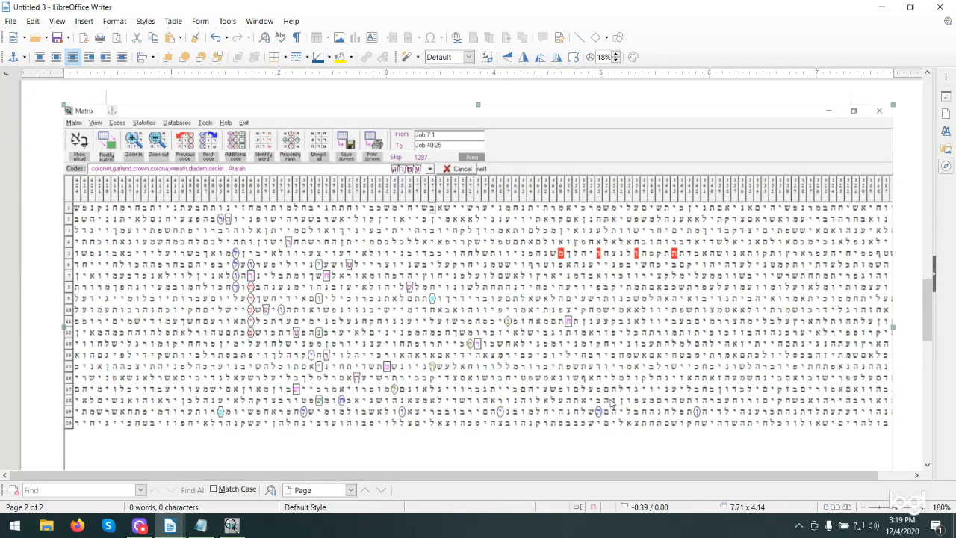
Return to Untitled 3 showing the Job 20:13 letter identification at skip 1287.
click(878, 111)
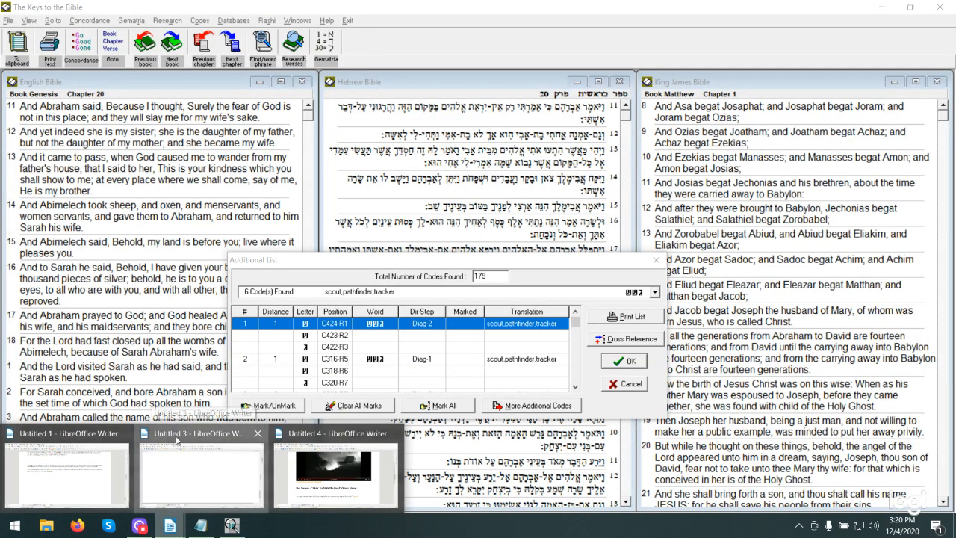
click(200, 434)
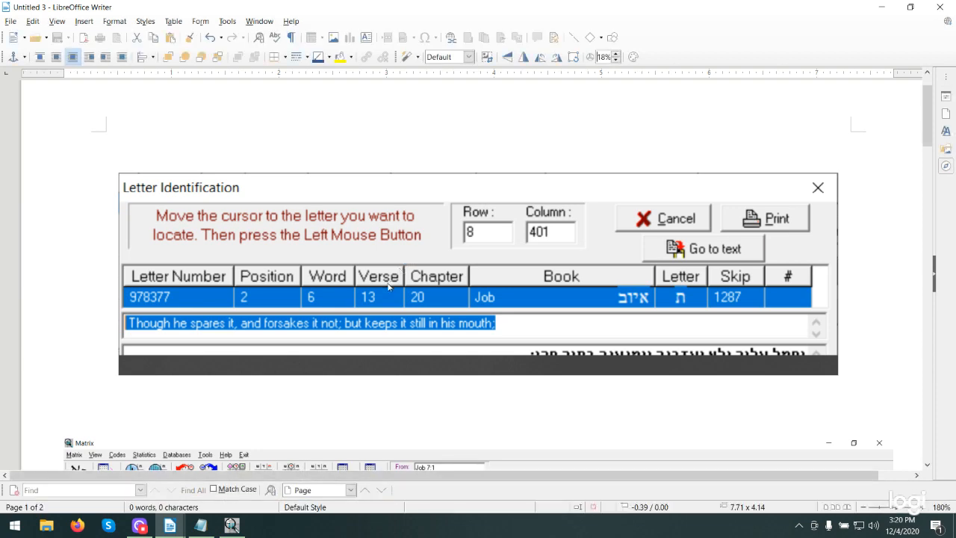
mouse_move(171, 525)
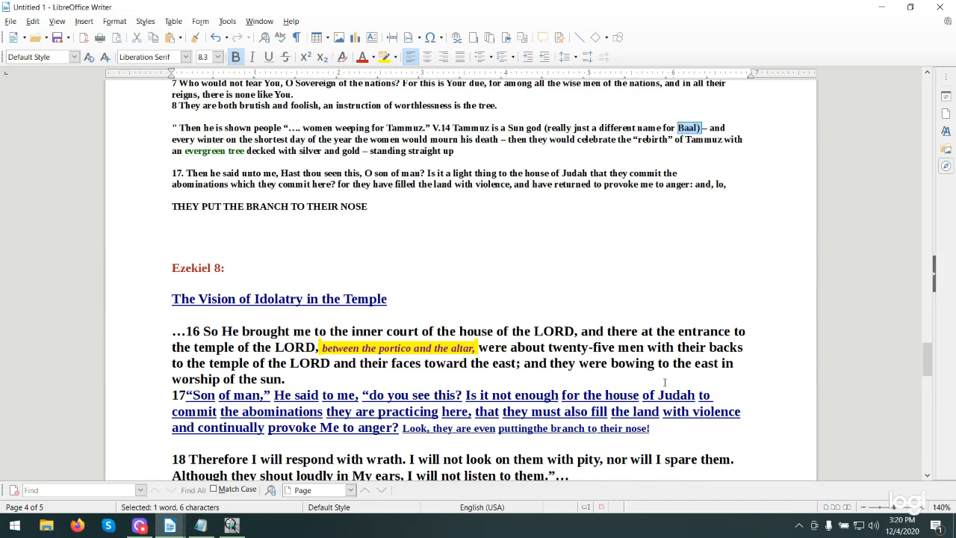
Scroll the Untitled 1 notes to the Ezekiel 8:16–18 and John 10:22–23 passages.
scroll(down, 3)
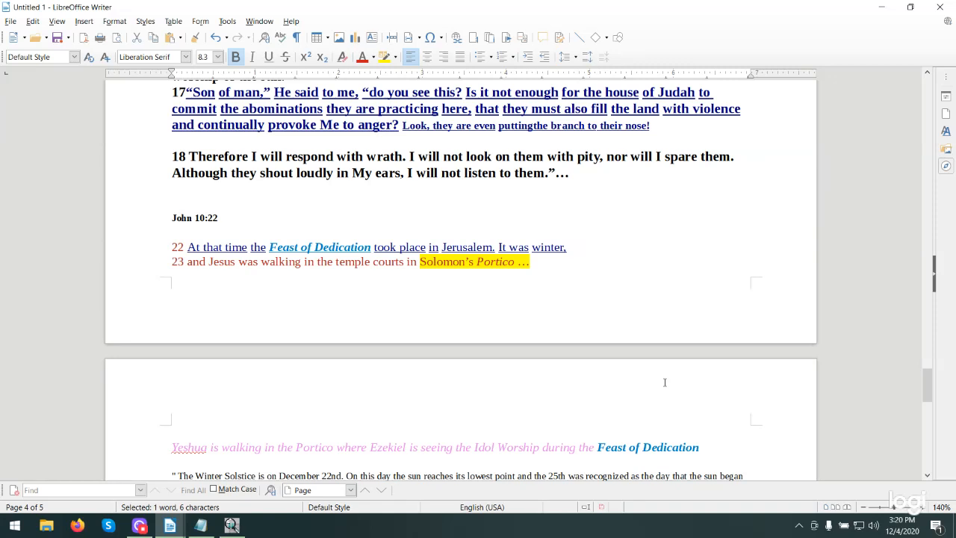